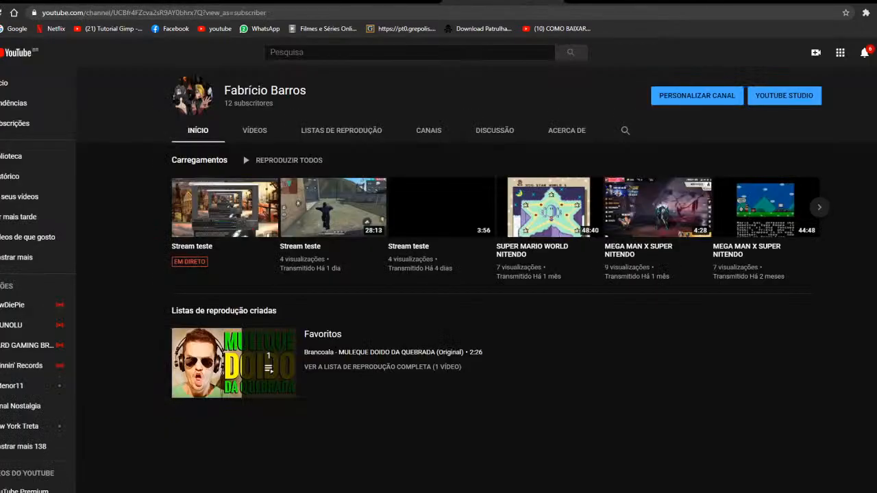
Browse the channel's VÍDEOS uploads, then go to the YouTube Studio dashboard
click(255, 131)
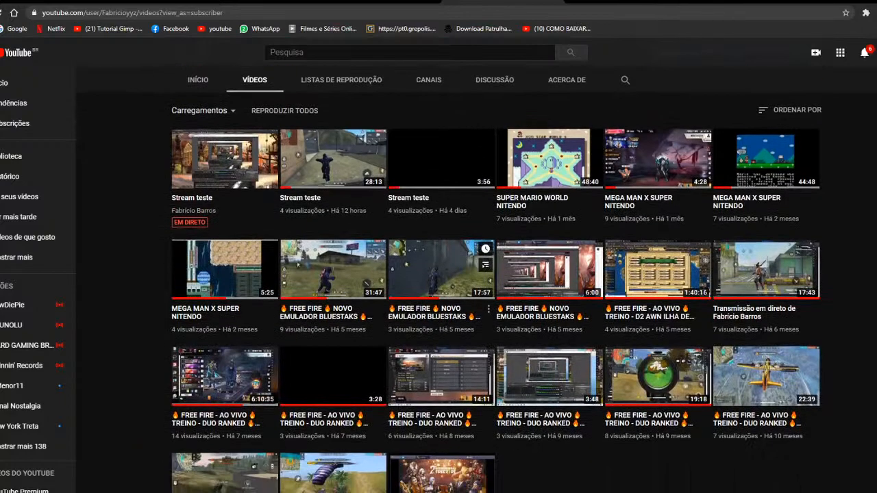
scroll(down, 3)
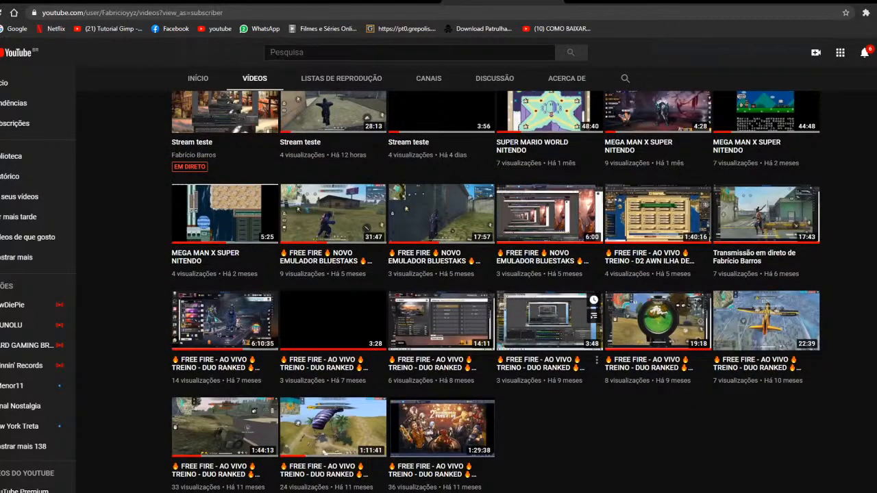
click(225, 320)
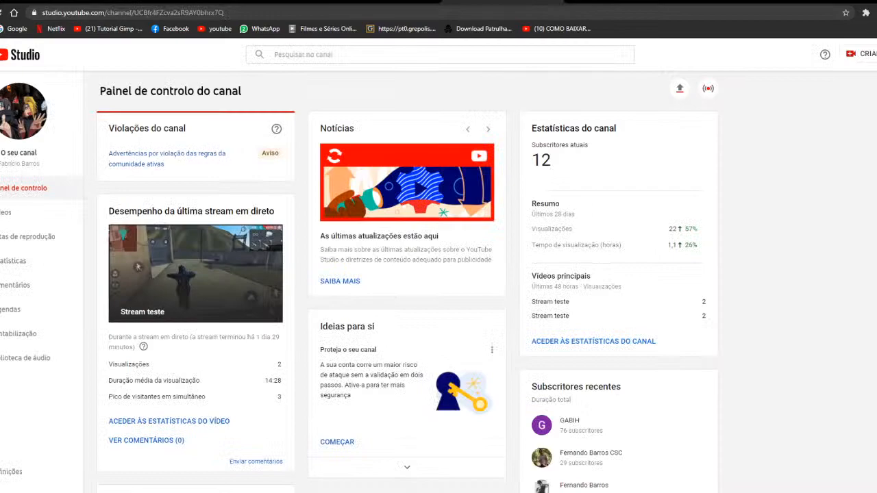
Show the ESTATÍSTICAS tab for the live 'Stream teste' broadcast
scroll(down, 3)
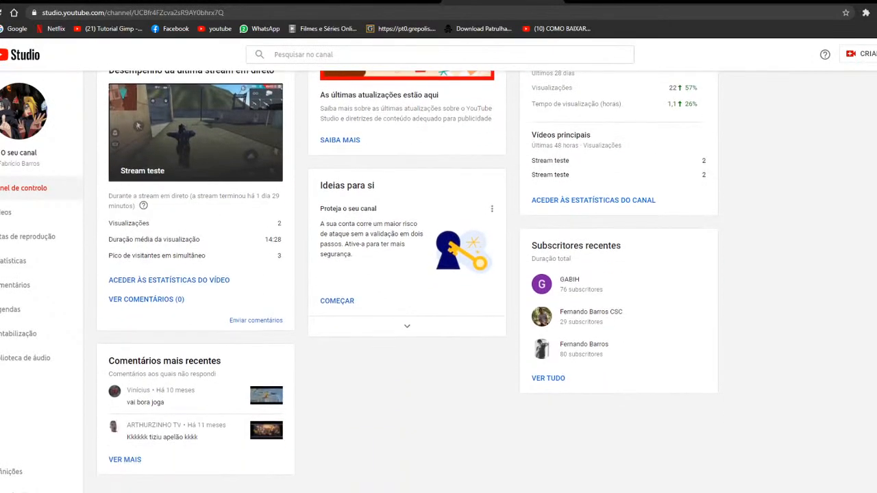
scroll(up, 3)
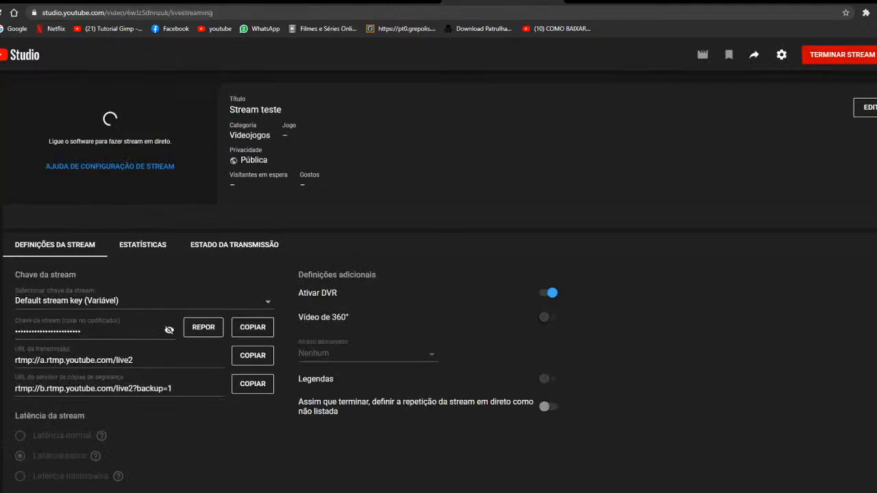
click(143, 244)
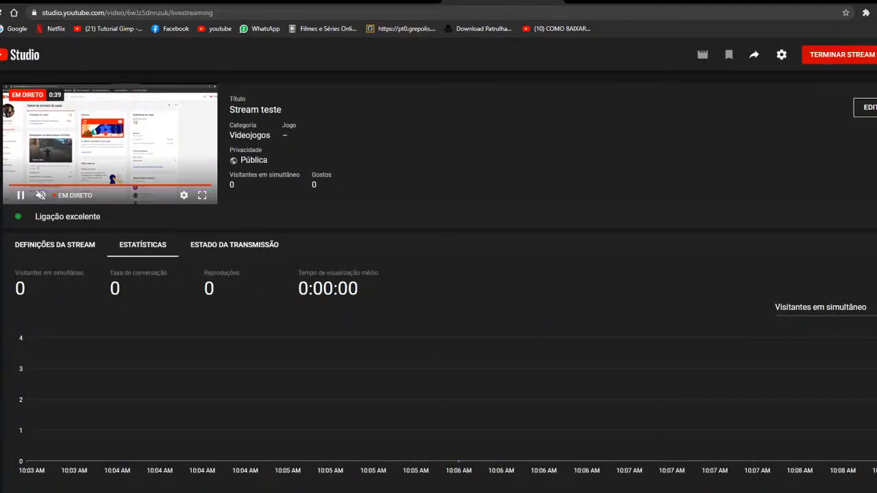
Retitle the broadcast '🔥 FREE FIRE - AO VIVO 🔥 TREINO - DUO RANKED 🔥 LIVE ON' and save
click(869, 107)
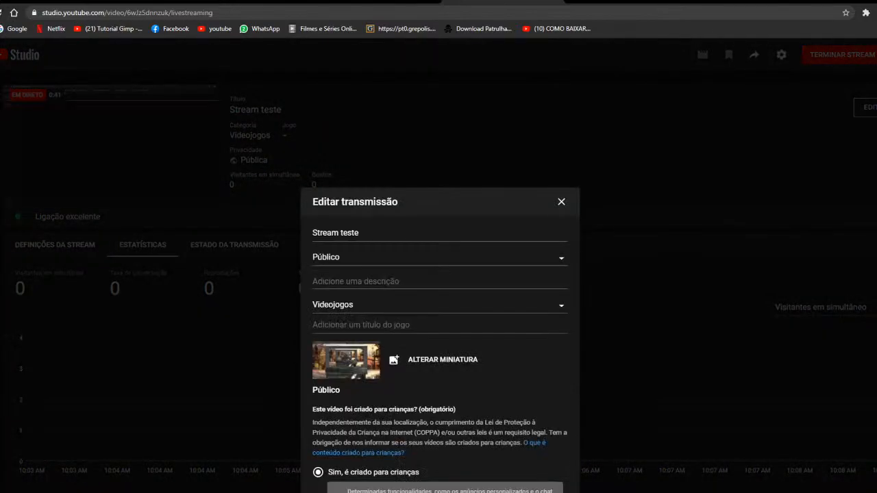
click(443, 359)
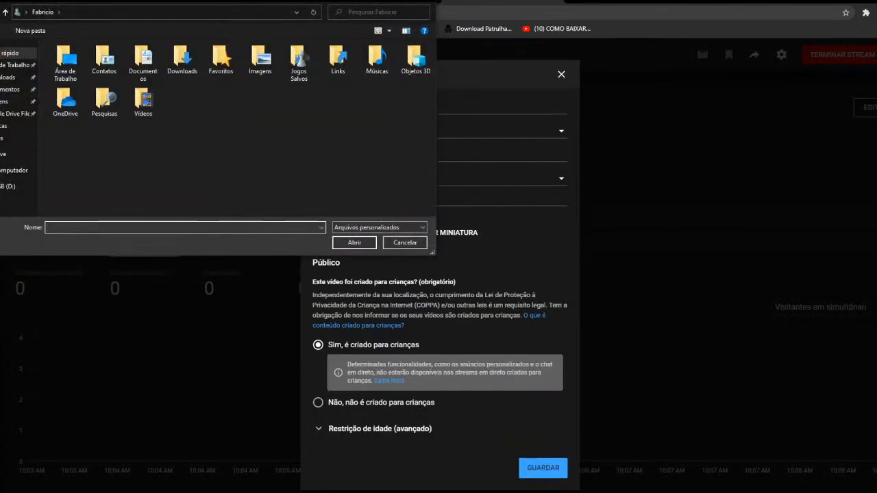
click(404, 242)
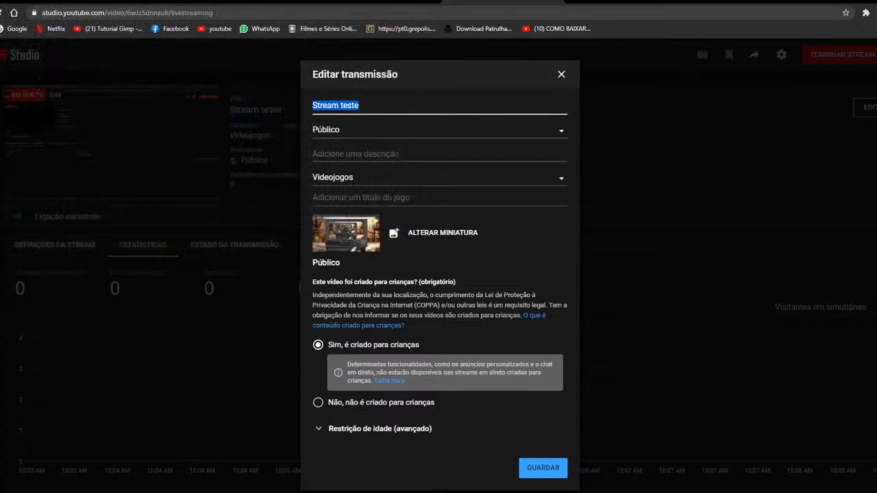
text(🔥 FREE FIRE - AO VIVO 🔥 TREINO - DUO RANKED 🔥 LIVE ON)
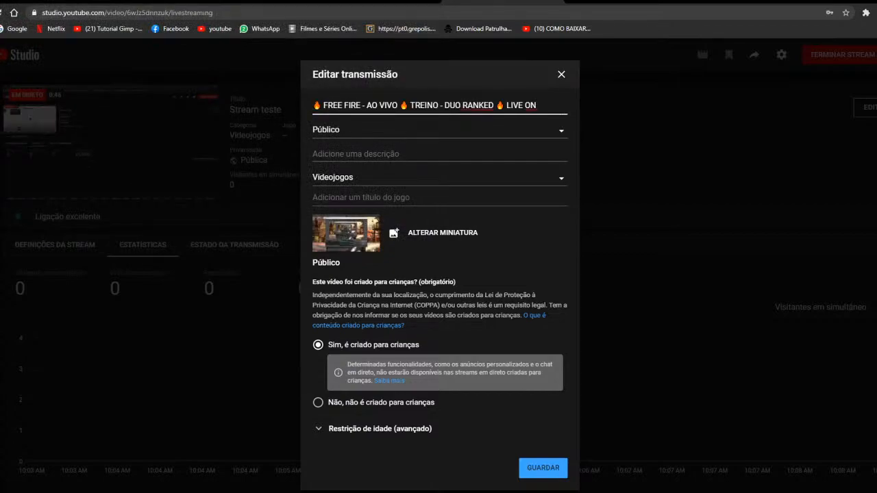
click(543, 468)
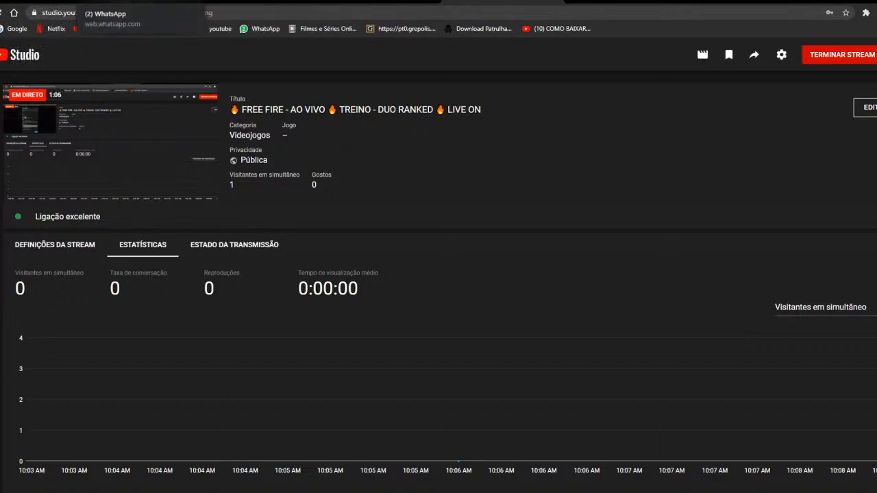
Switch away from the live control room to a new blank window
click(107, 13)
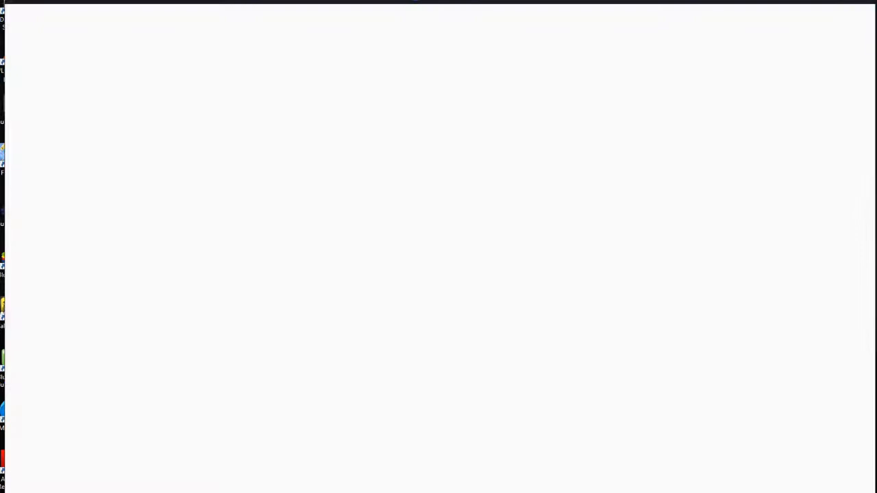
Return to the YouTube Studio live control room for the retitled broadcast
key(f1)
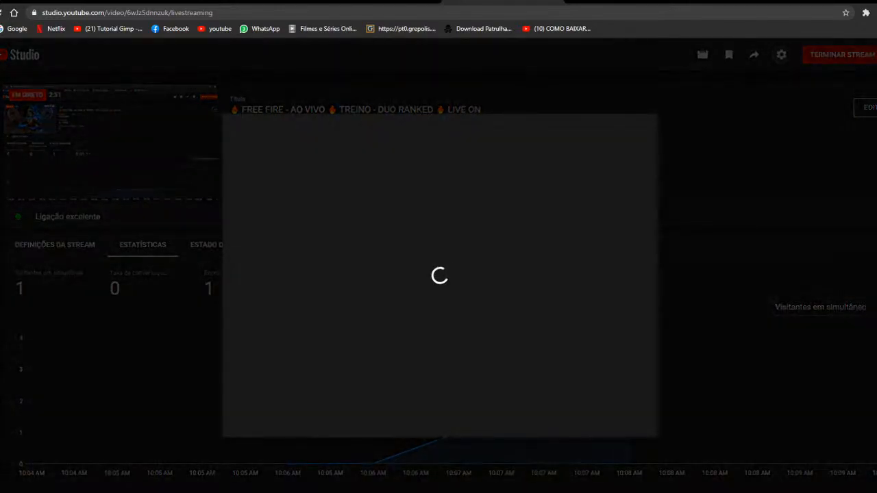
Review the broadcast's Detalhes and Chat em direto settings, then close the dialog
click(781, 55)
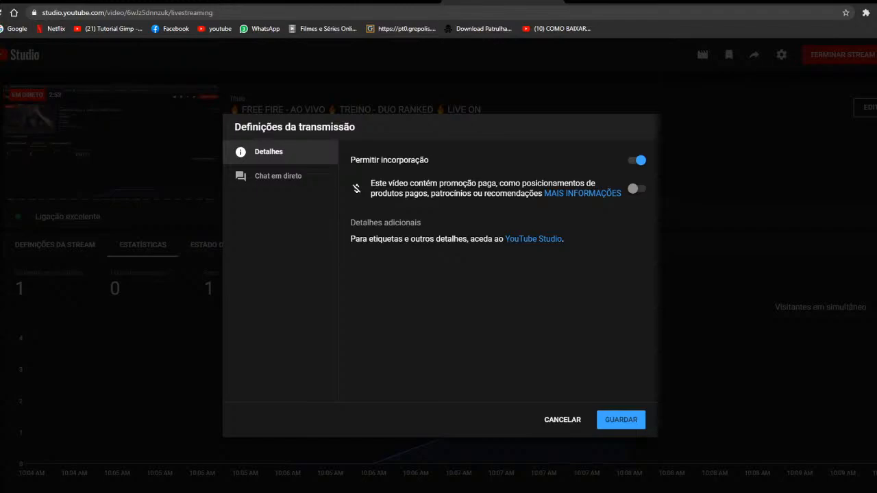
click(279, 175)
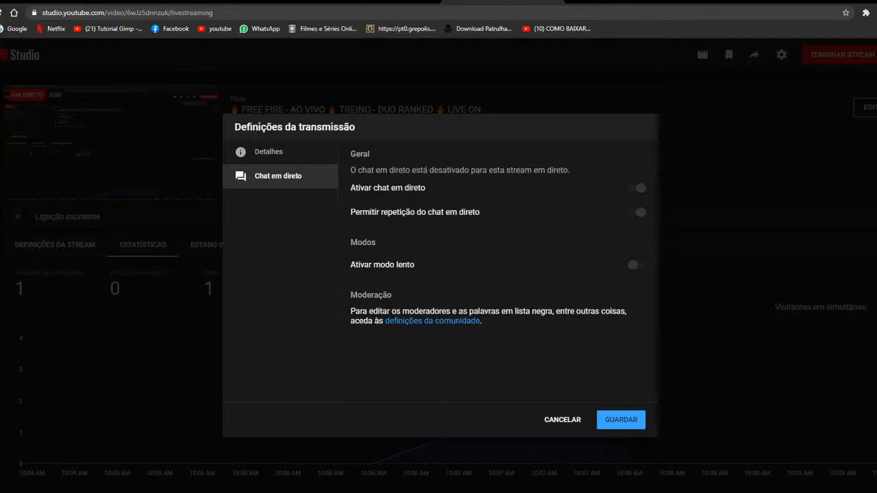
click(268, 151)
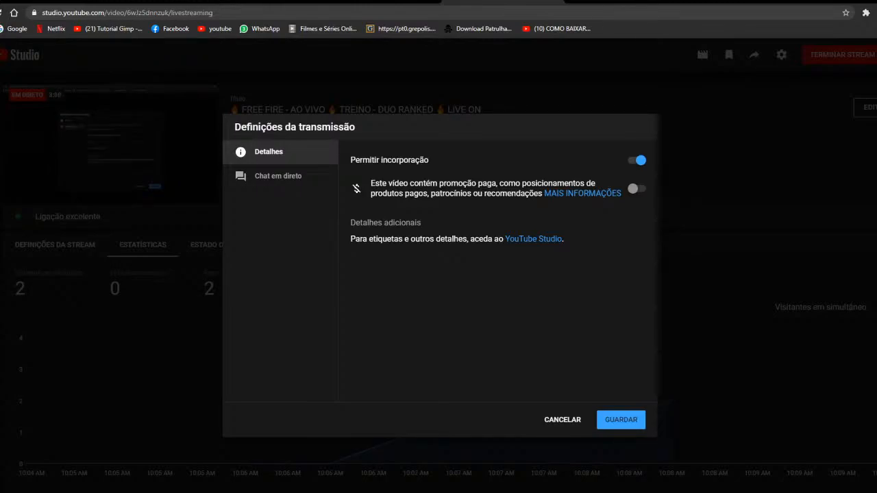
click(620, 420)
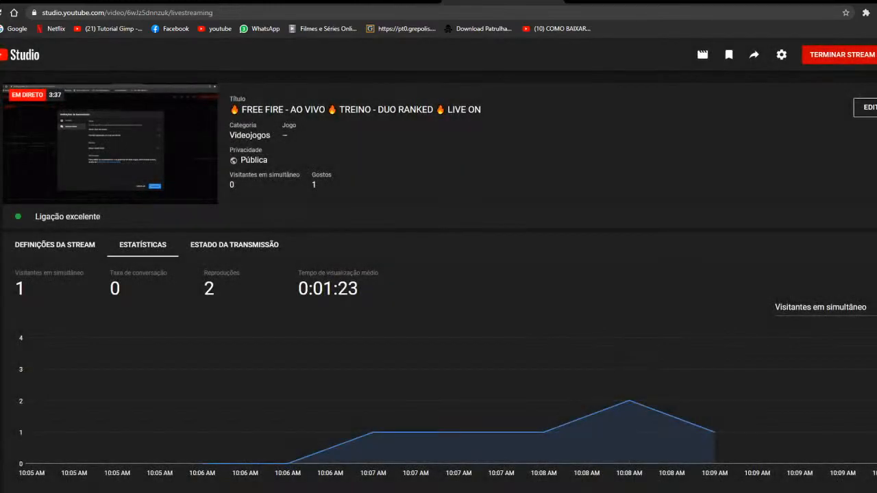
End the live stream with TERMINAR STREAM, confirming PARAR
click(840, 54)
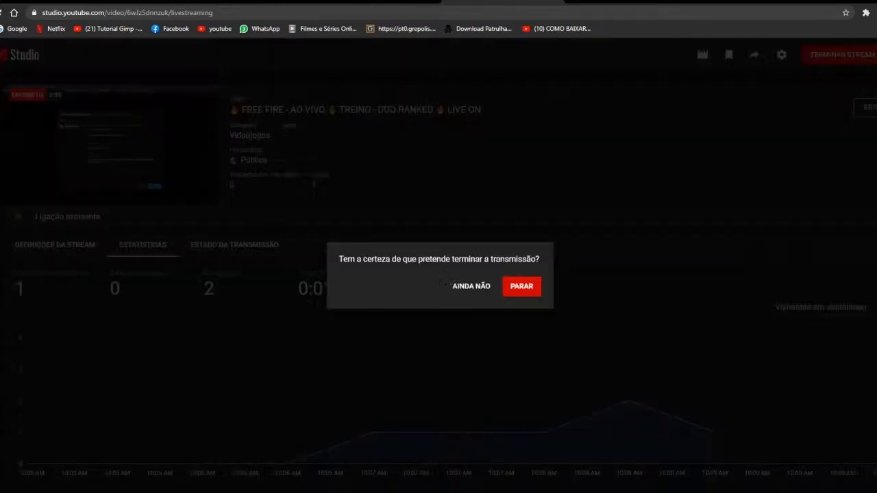
click(471, 286)
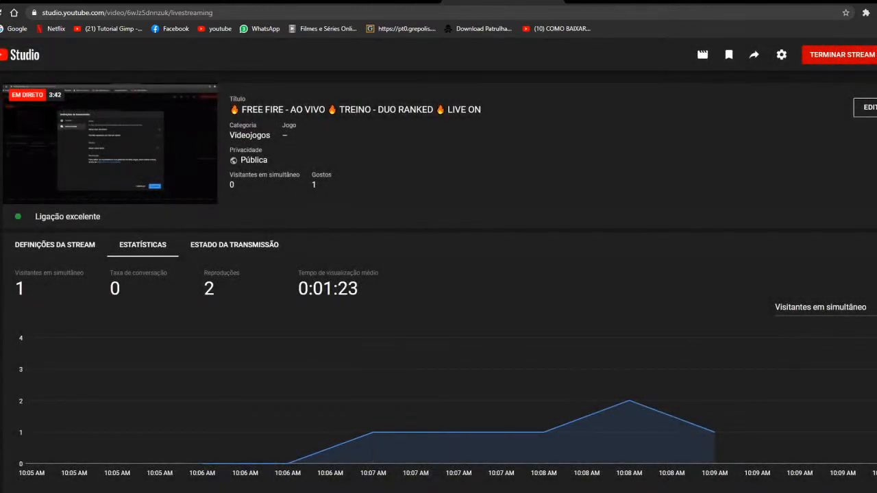
click(842, 54)
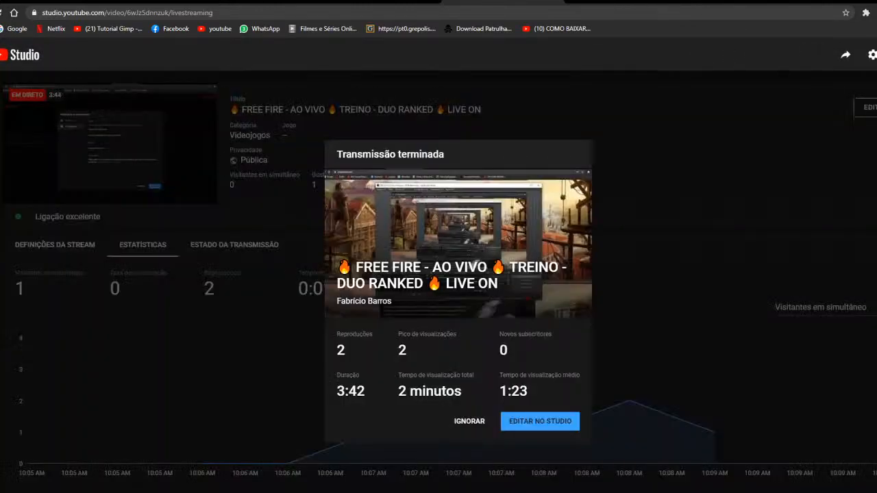